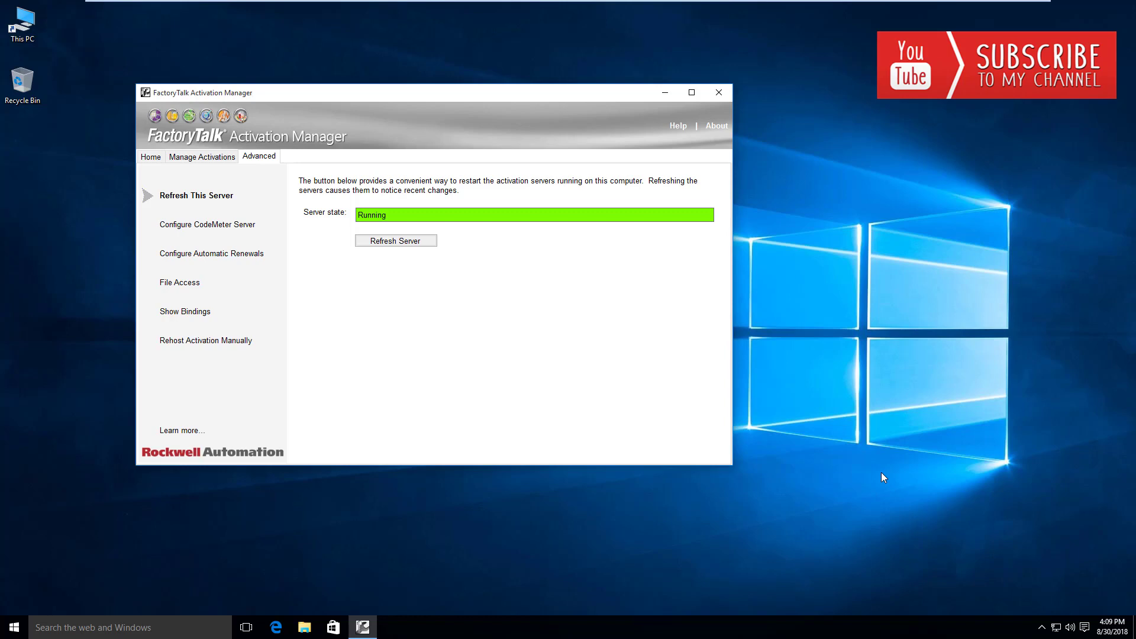
mouse_move(837, 396)
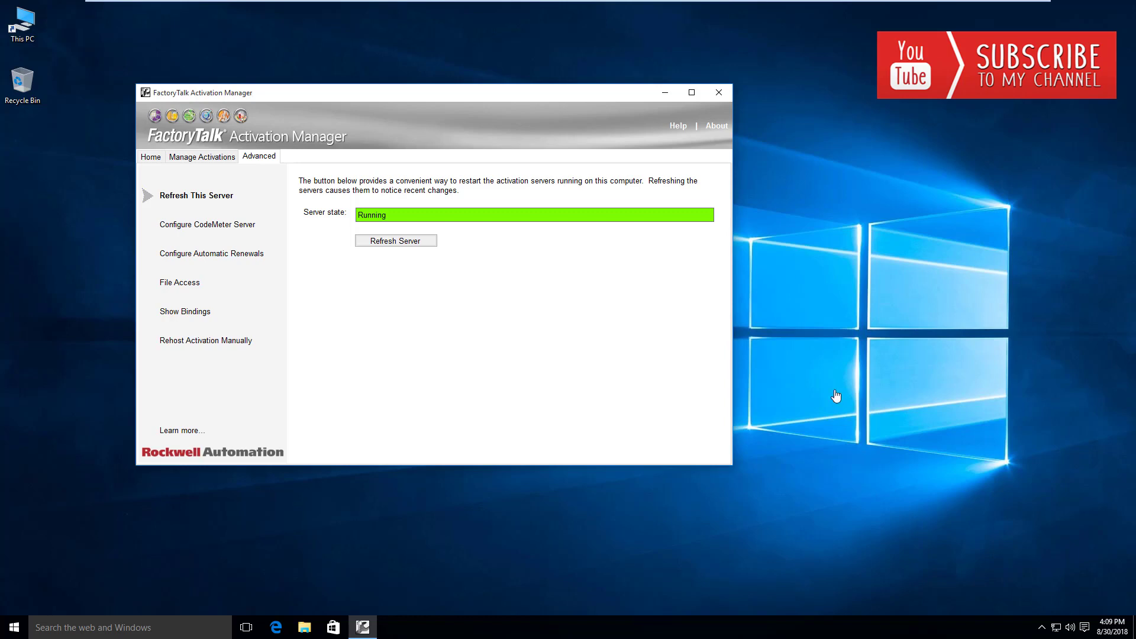
- Go back to the Home welcome page from Advanced Refresh This Server
click(151, 156)
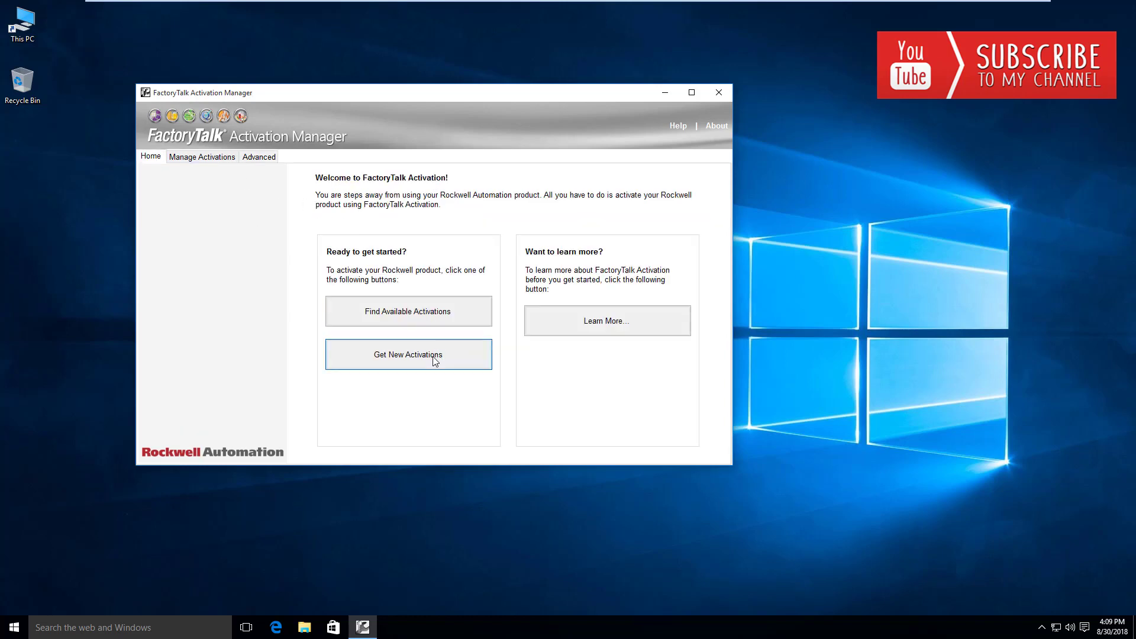
- Open Get New Activations to show the empty serial number and product key table
click(408, 354)
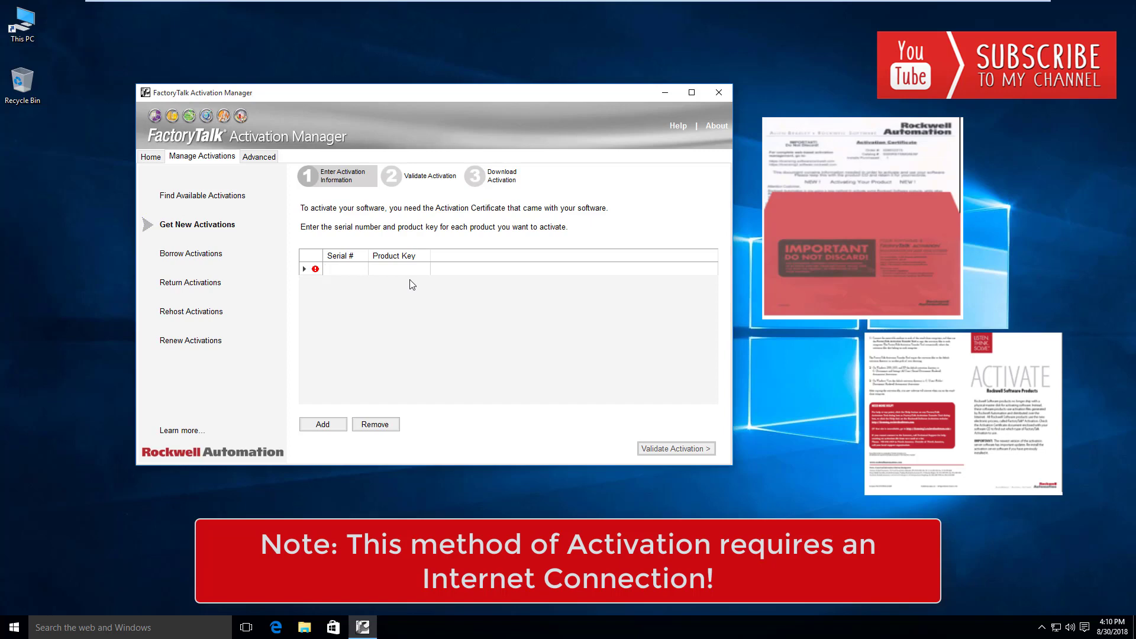
click(344, 268)
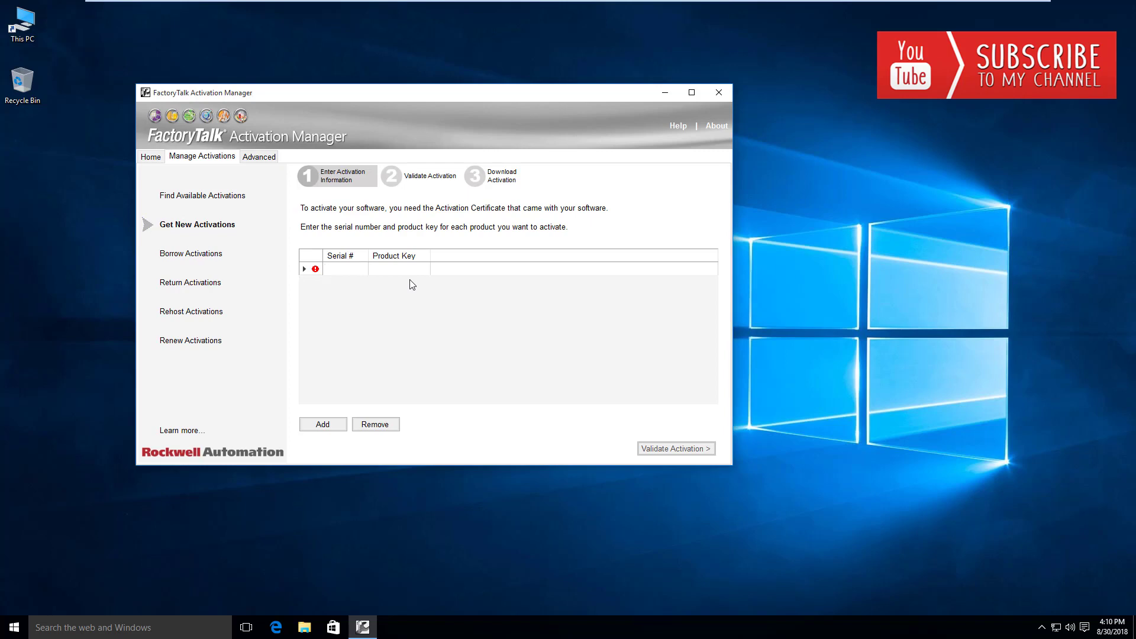
click(345, 269)
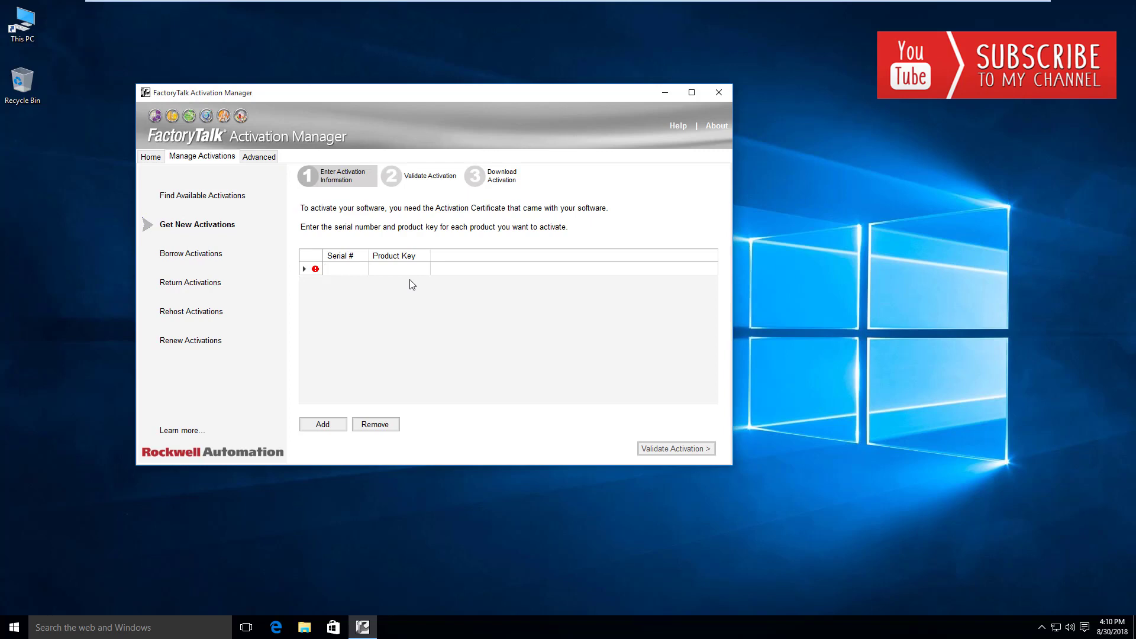
click(345, 269)
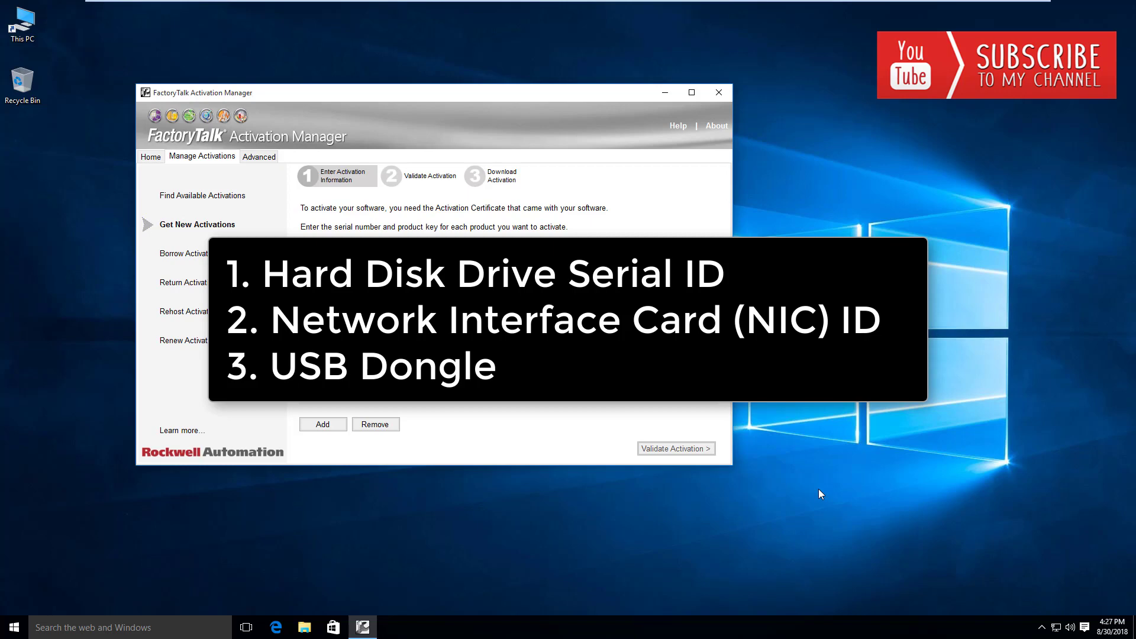
click(322, 424)
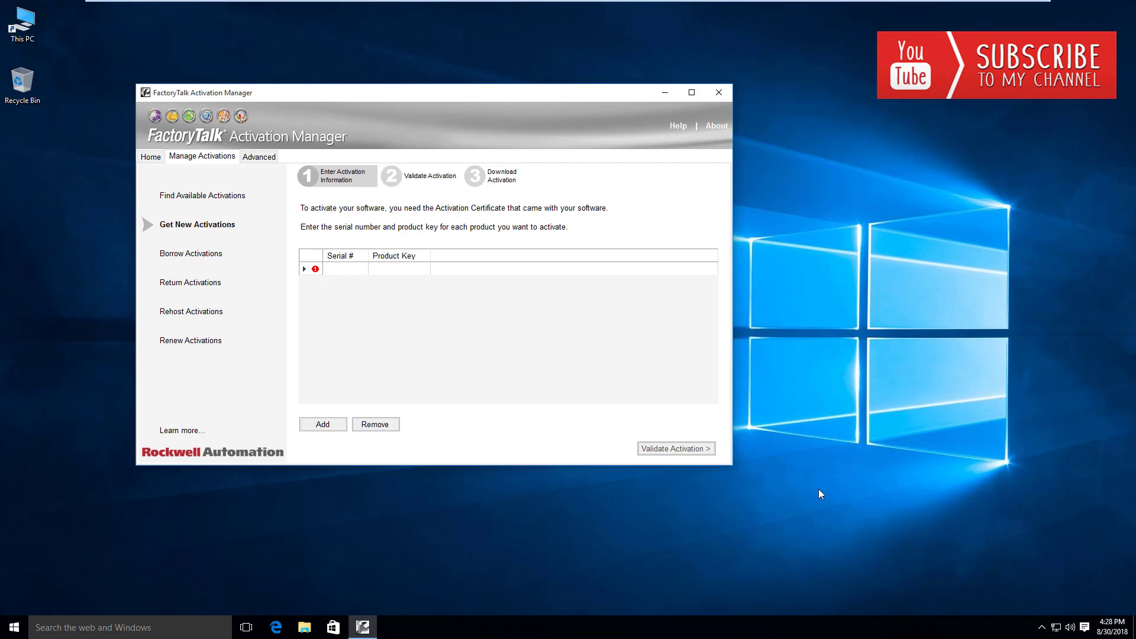
- Activate the Serial # cell of the Get New Activations entry grid for typing
click(341, 269)
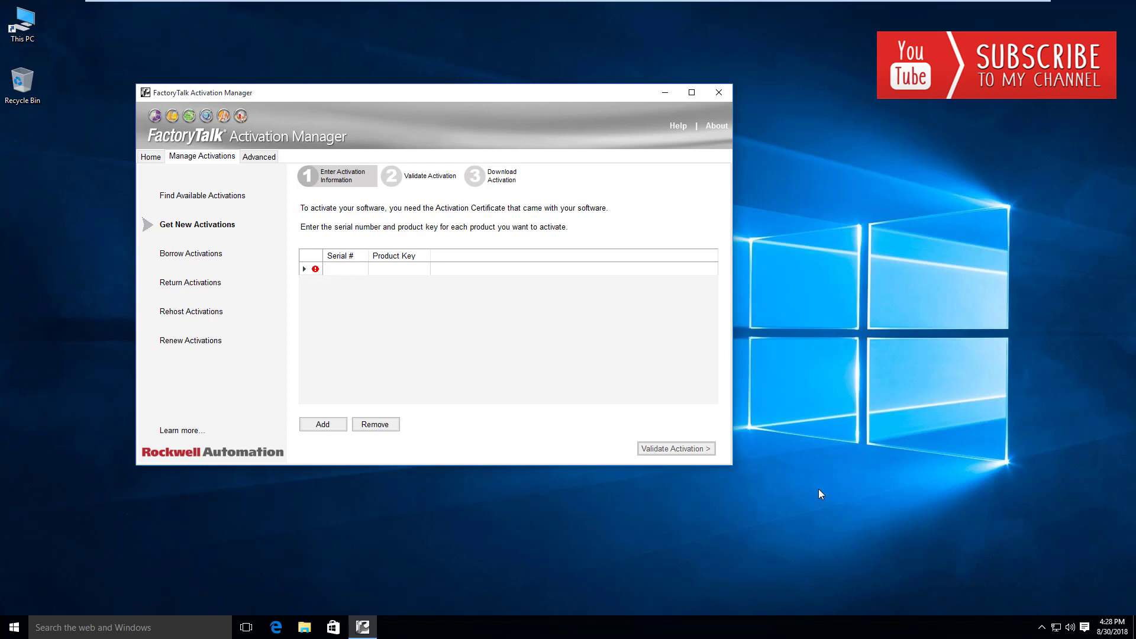
click(325, 269)
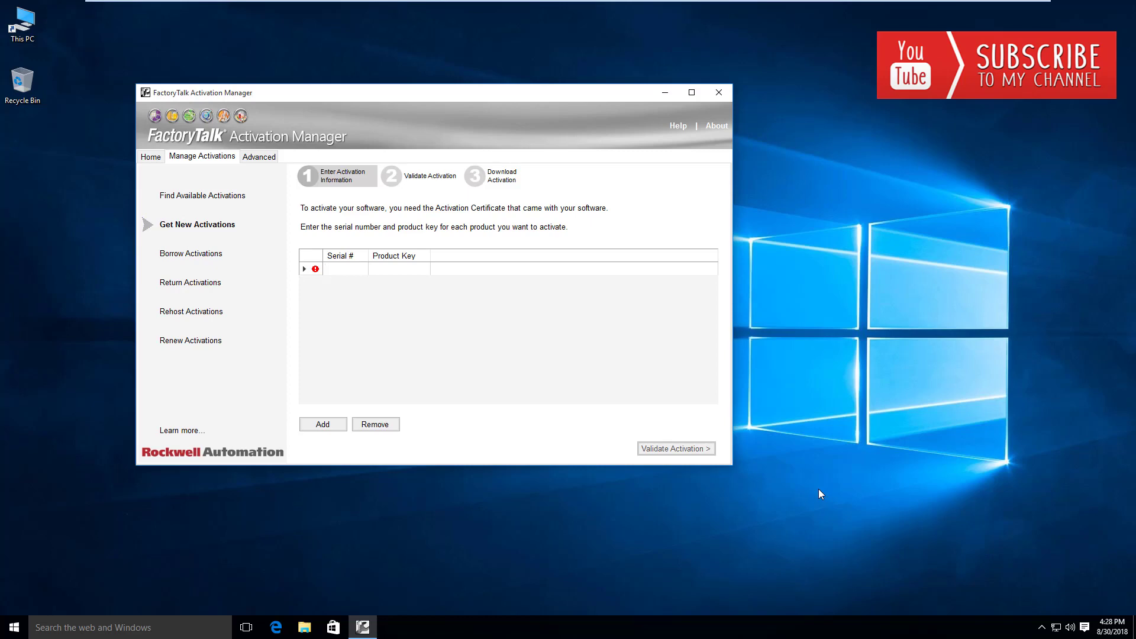
click(341, 268)
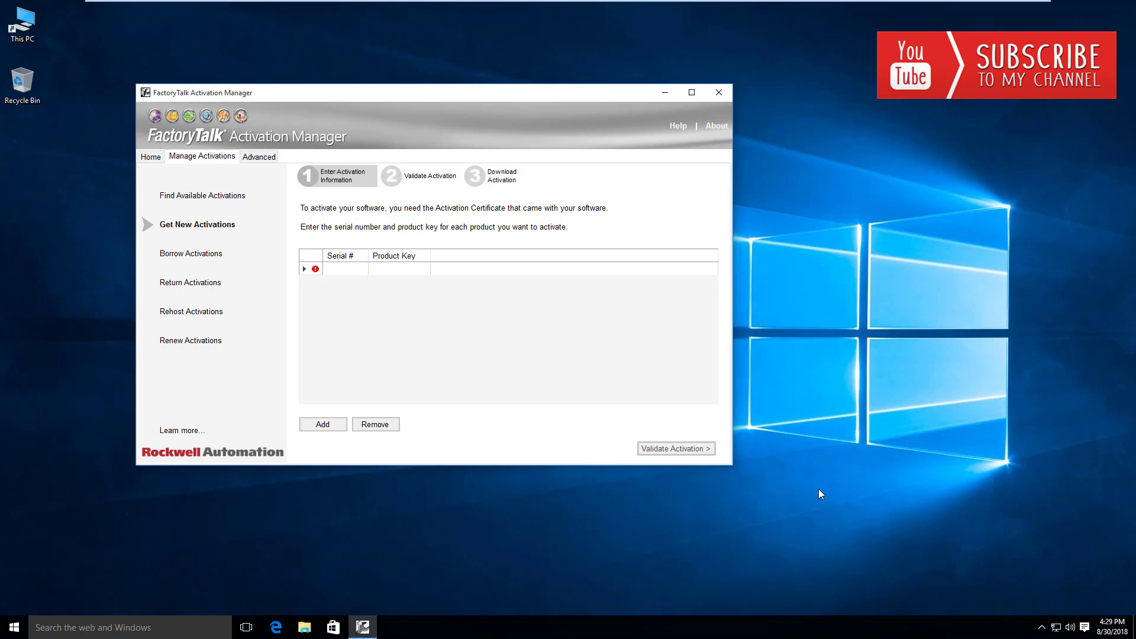
click(345, 269)
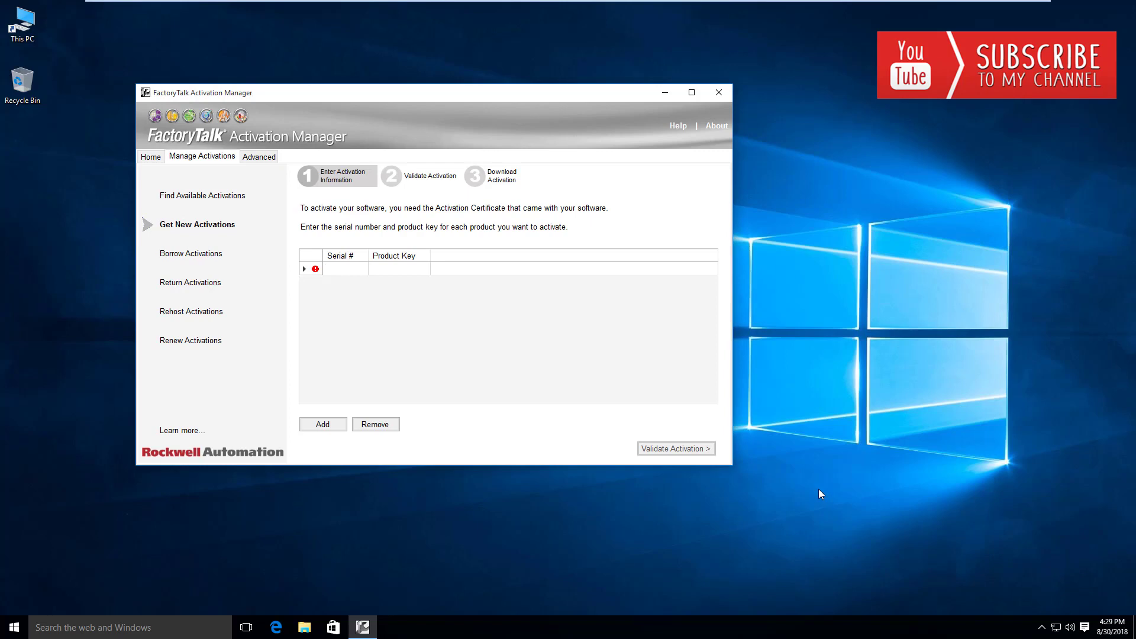
click(344, 268)
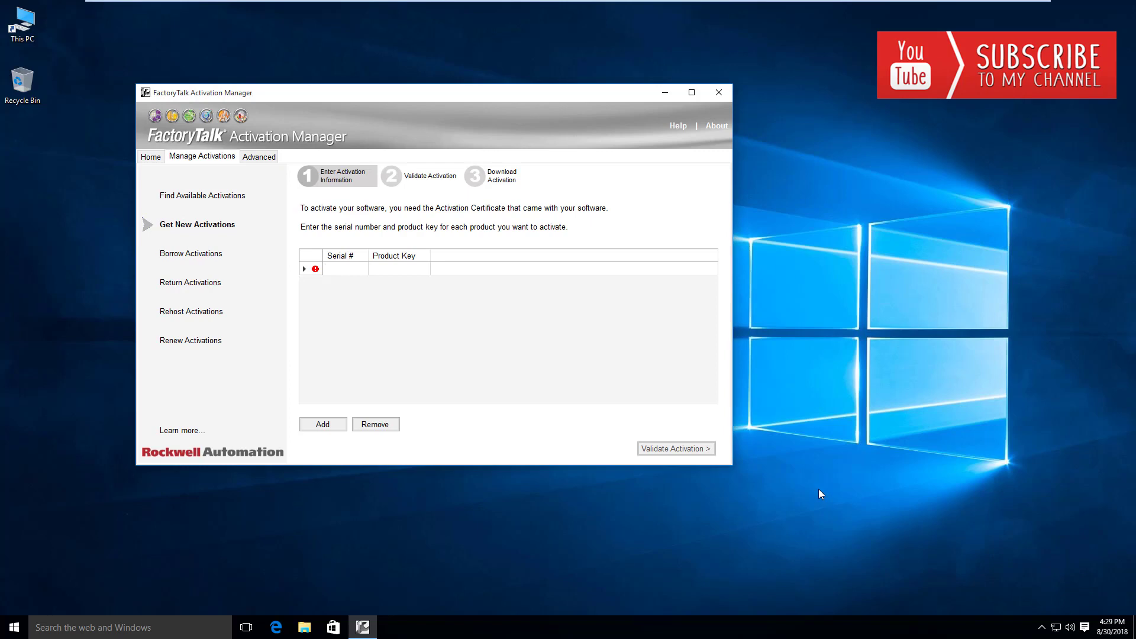
click(344, 268)
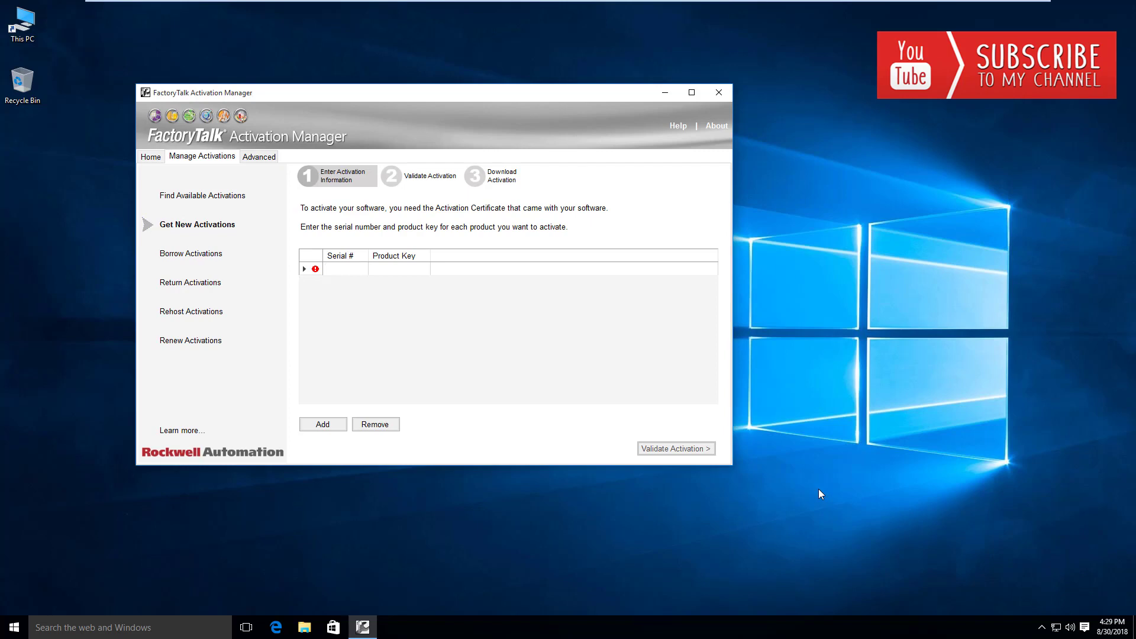
click(341, 269)
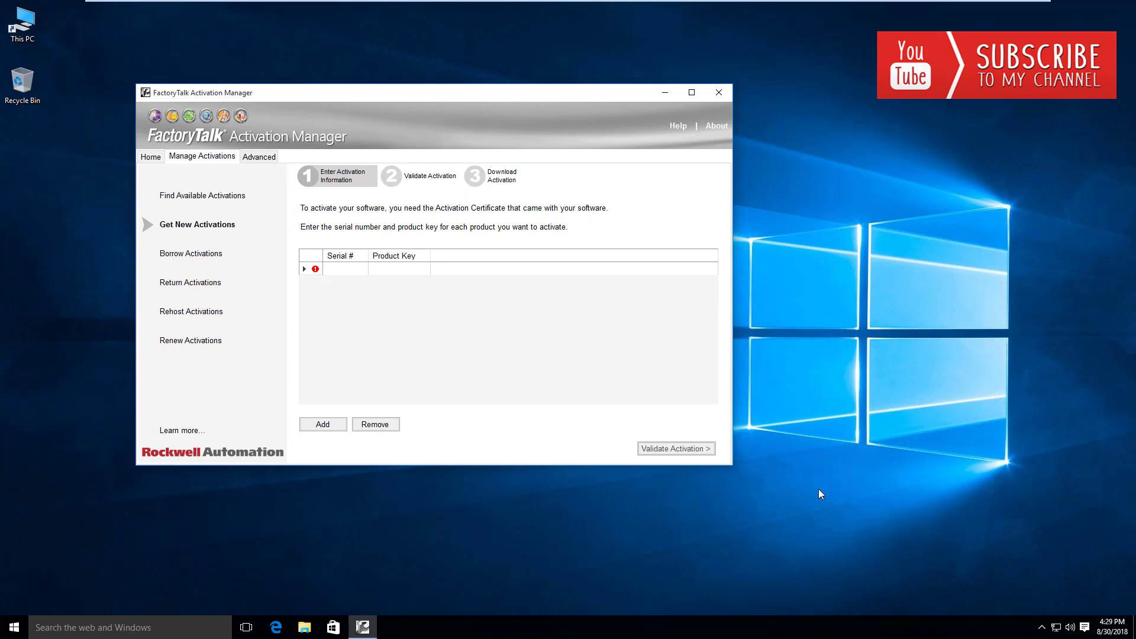
click(344, 269)
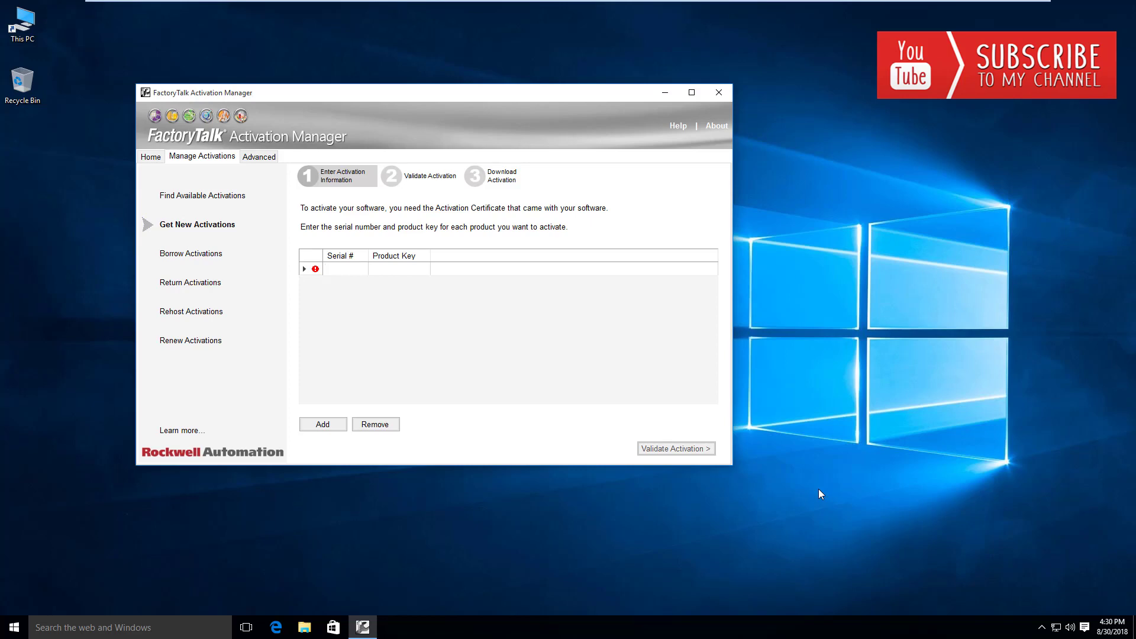
click(341, 268)
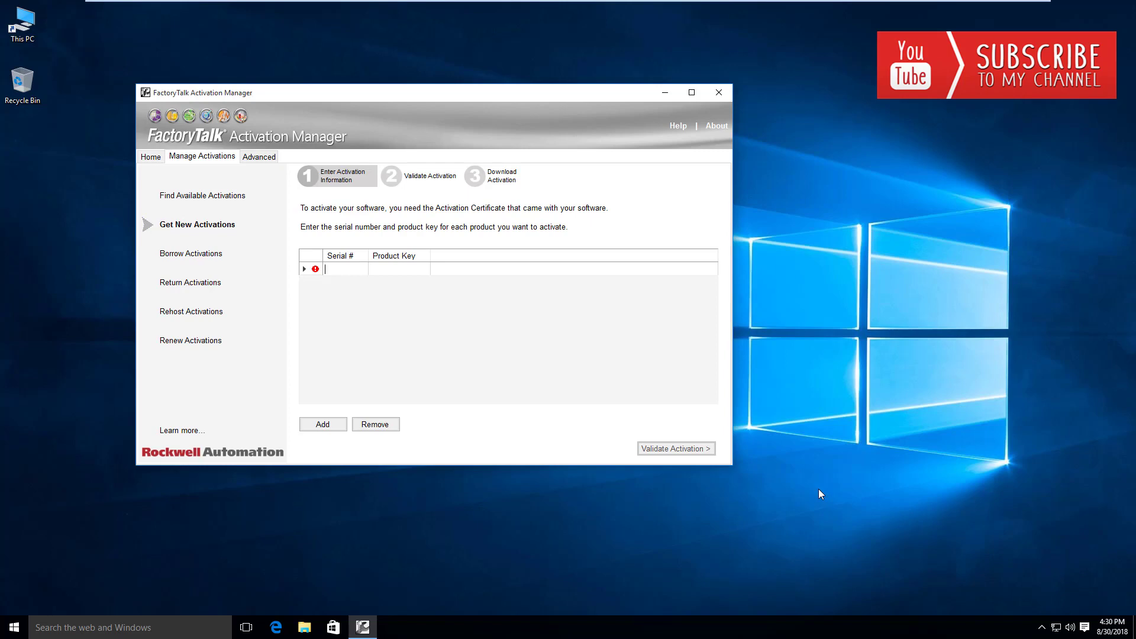
click(345, 268)
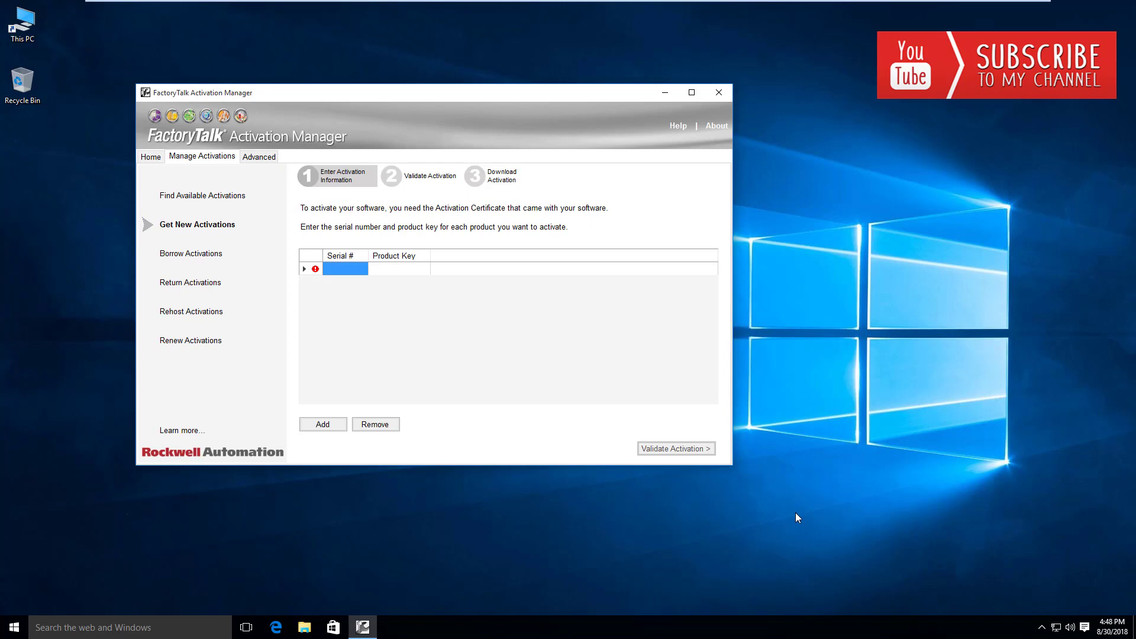
mouse_move(338, 290)
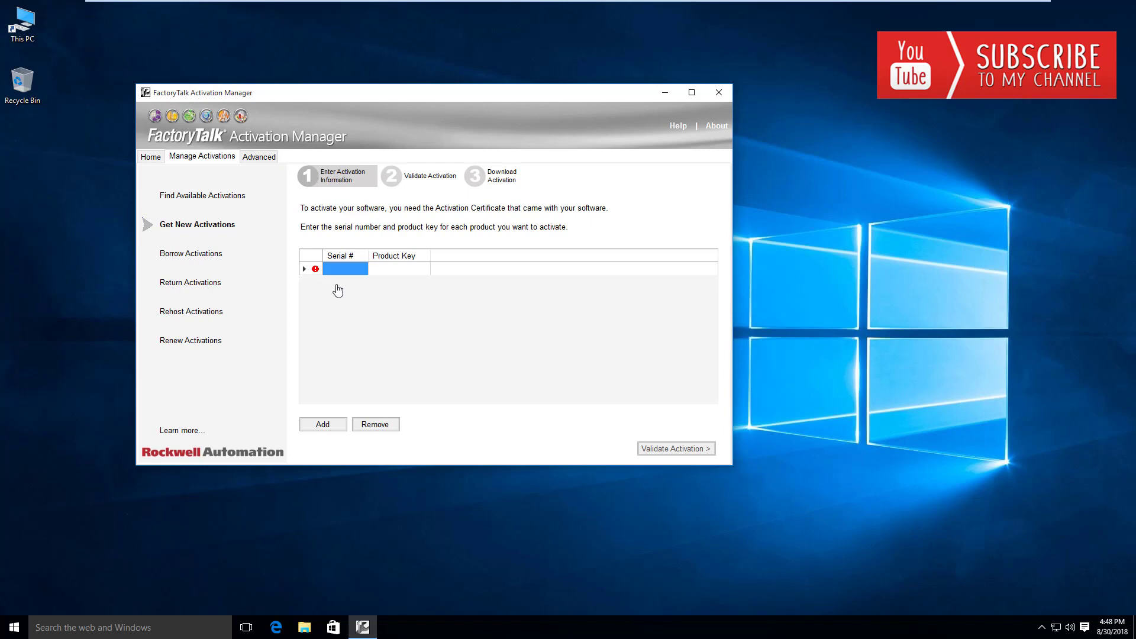
- Show Find Available Activations, listing installed licenses like RSLogix 5000 and FT View Studio
click(203, 195)
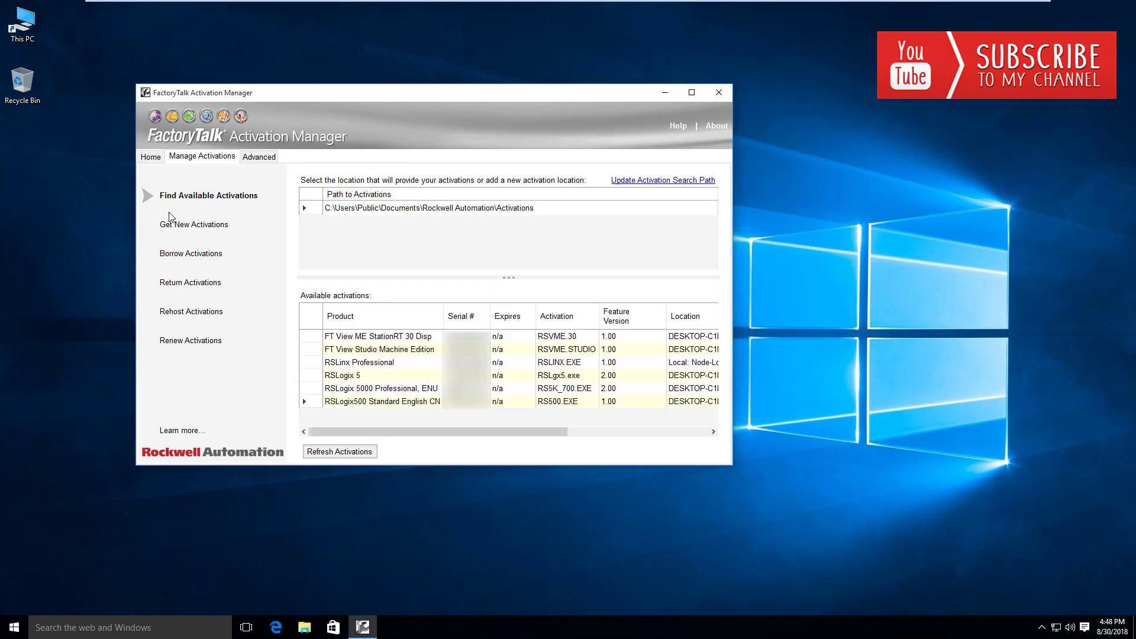
mouse_move(648, 412)
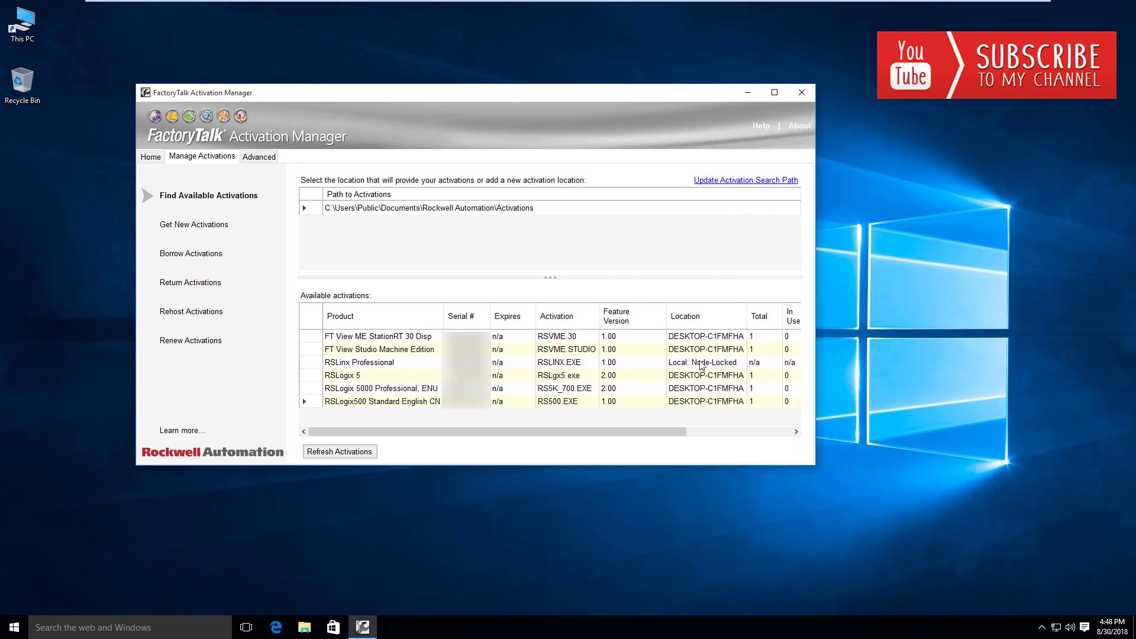
mouse_move(724, 370)
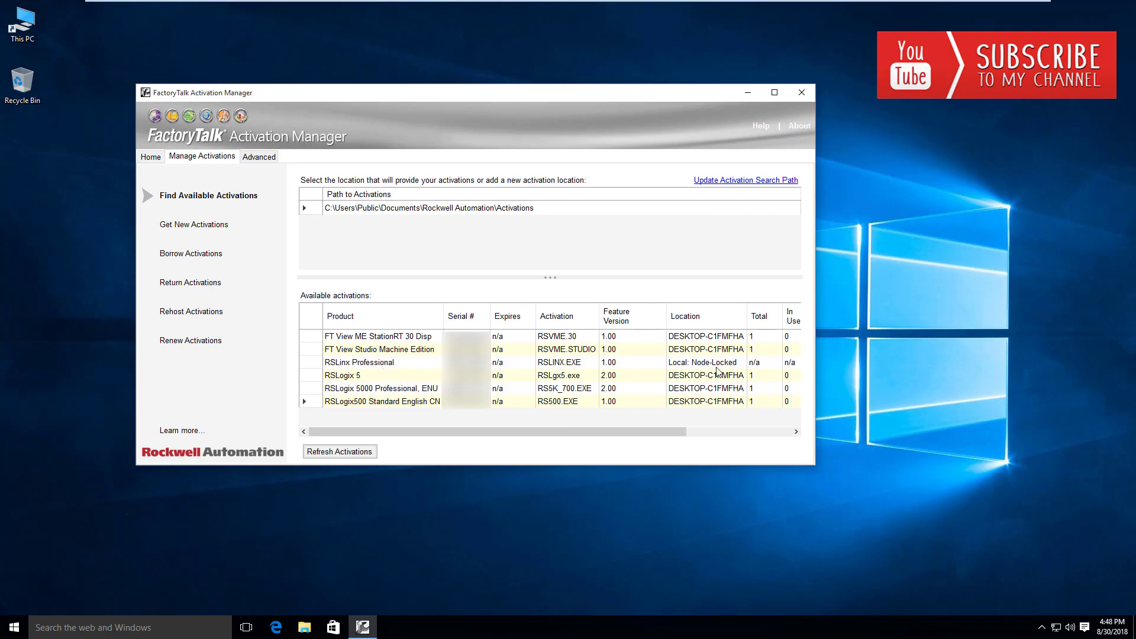
mouse_move(724, 352)
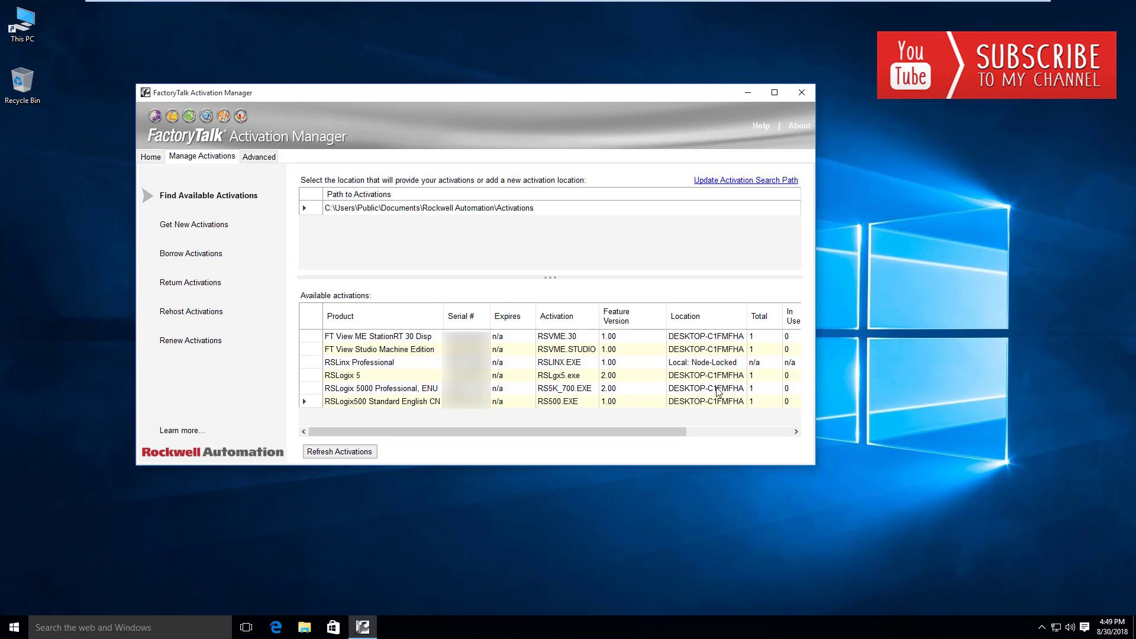
mouse_move(719, 397)
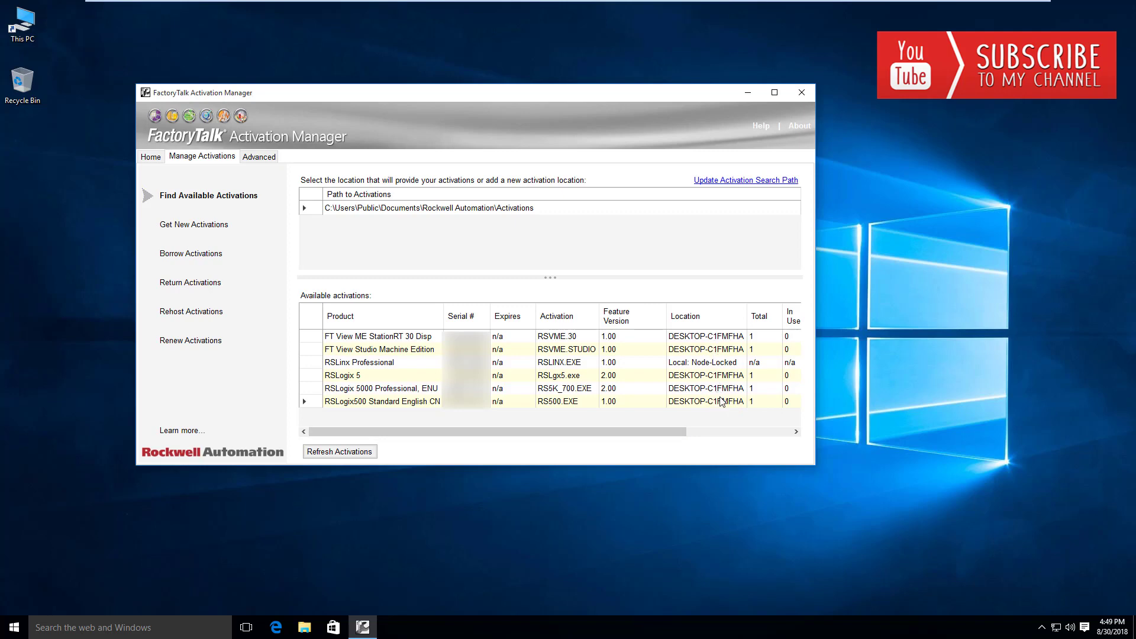
mouse_move(753, 356)
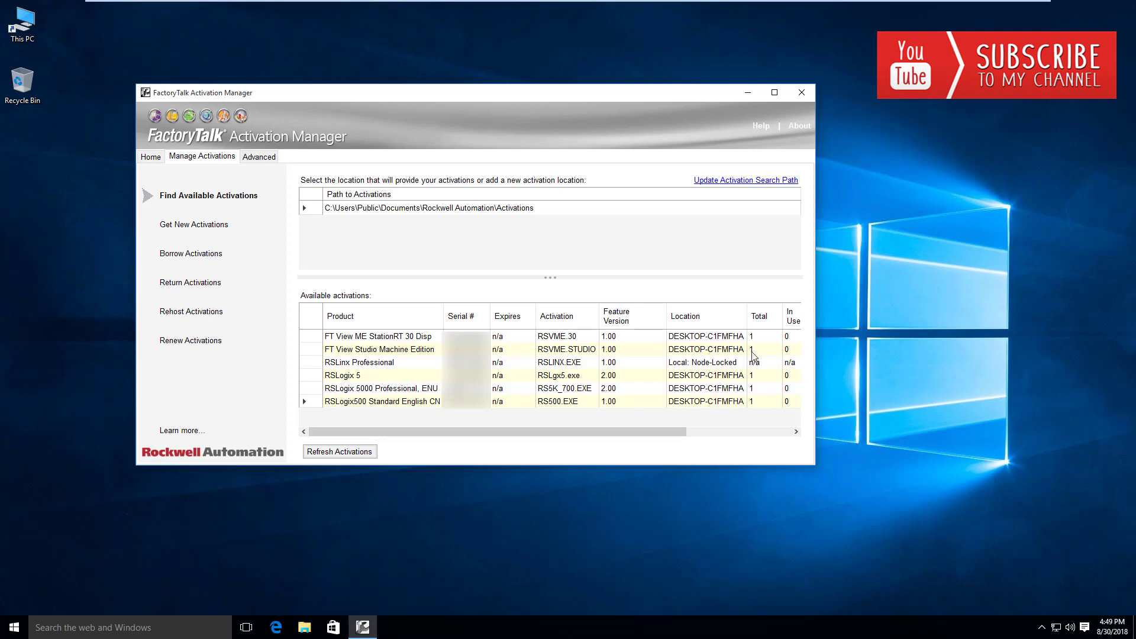
mouse_move(764, 410)
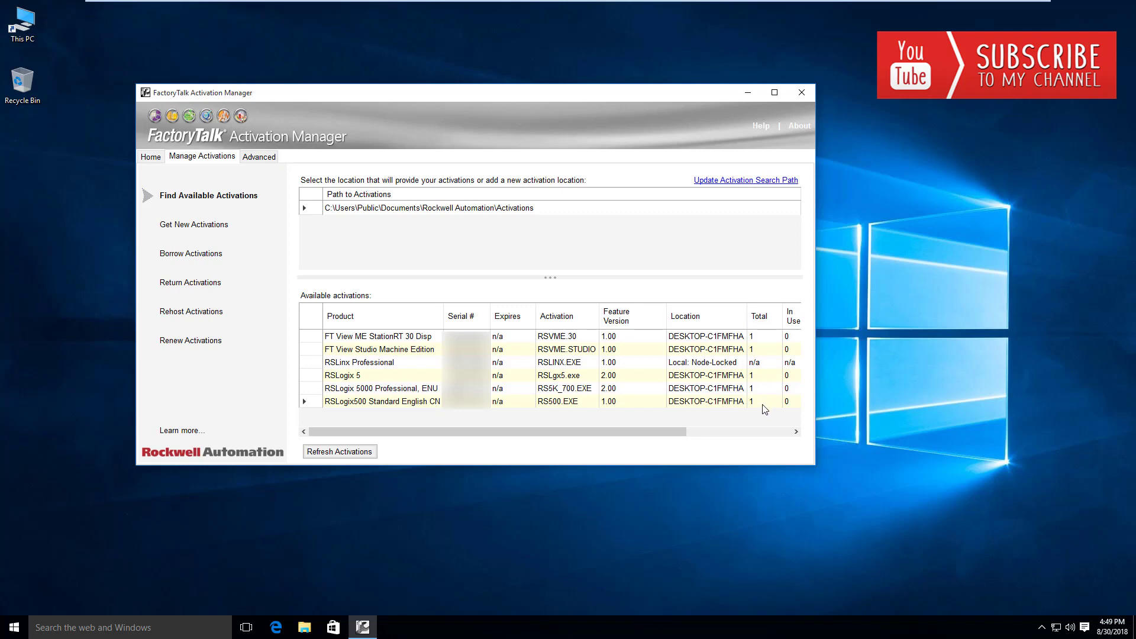
mouse_move(774, 411)
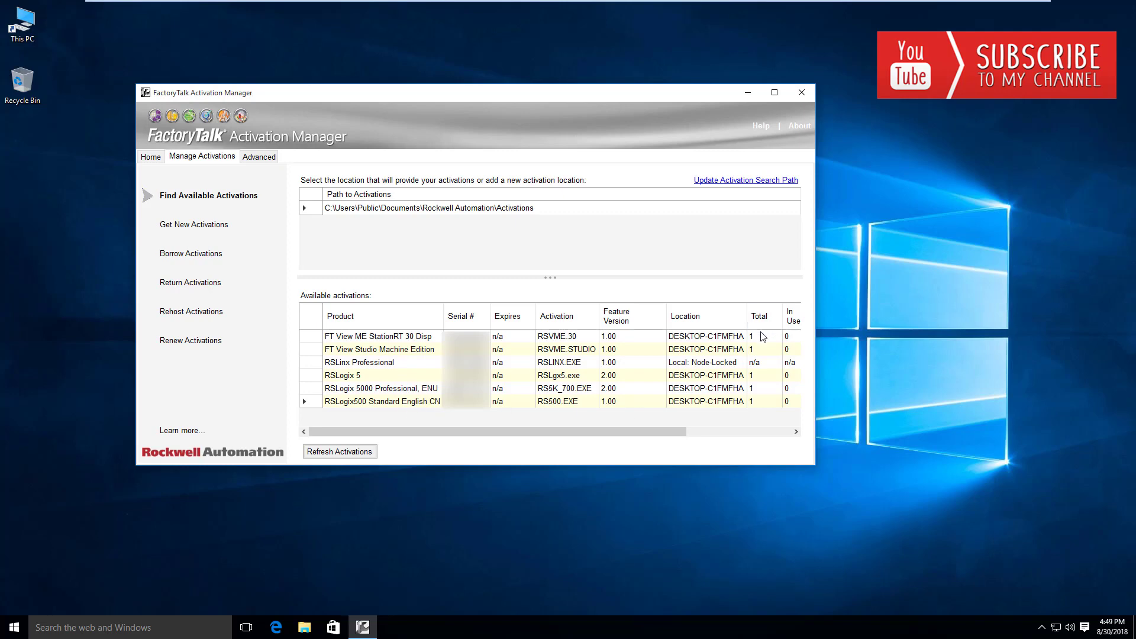
mouse_move(762, 399)
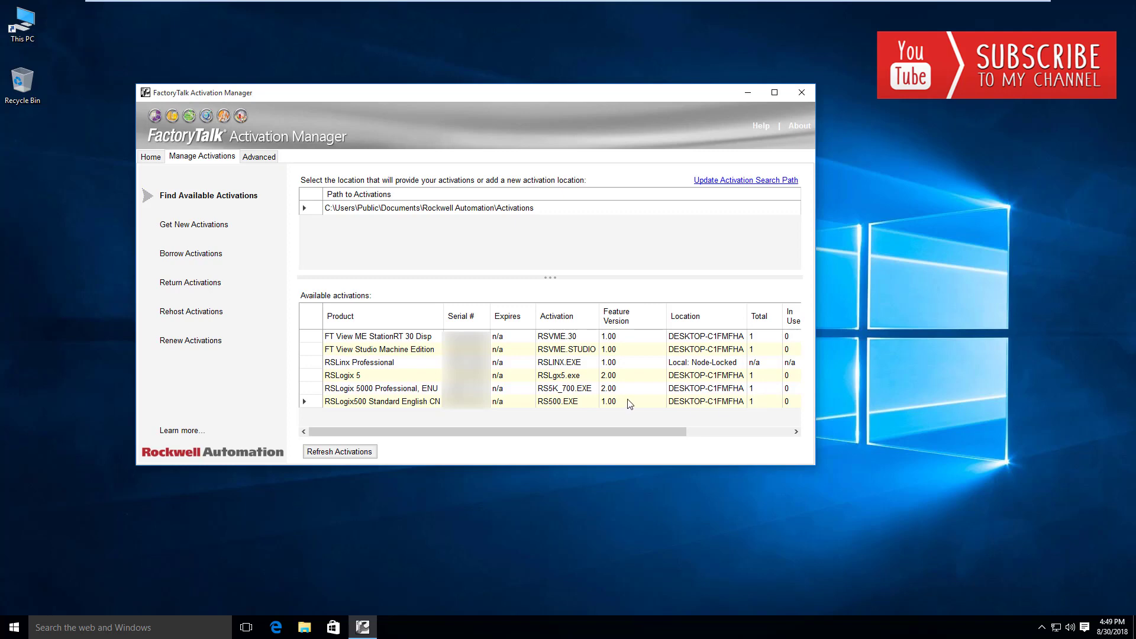
mouse_move(789, 416)
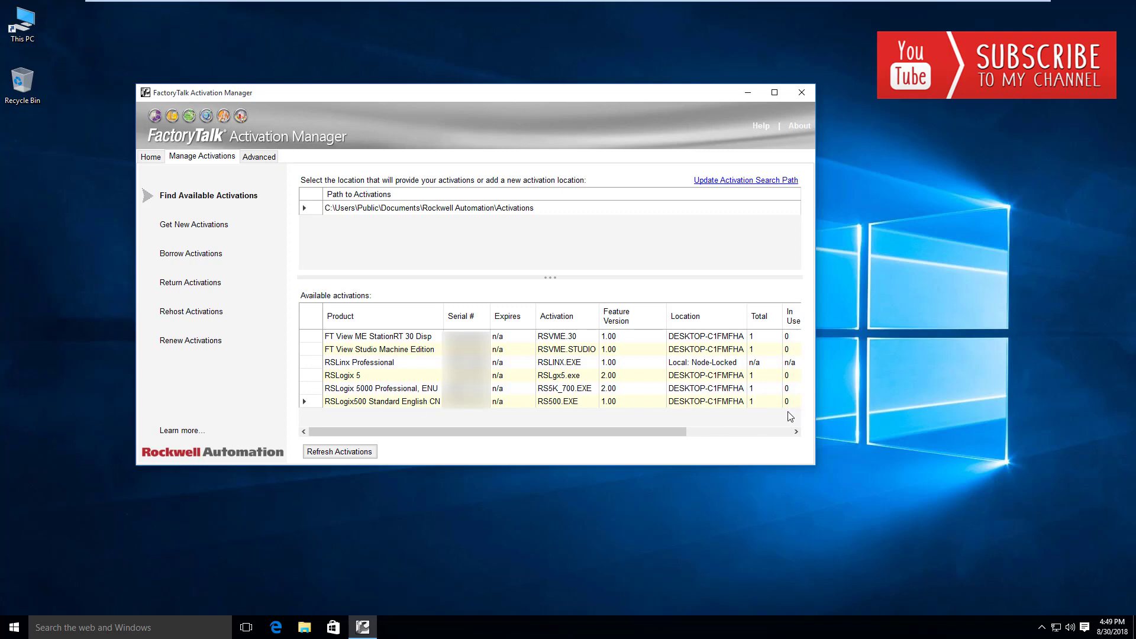